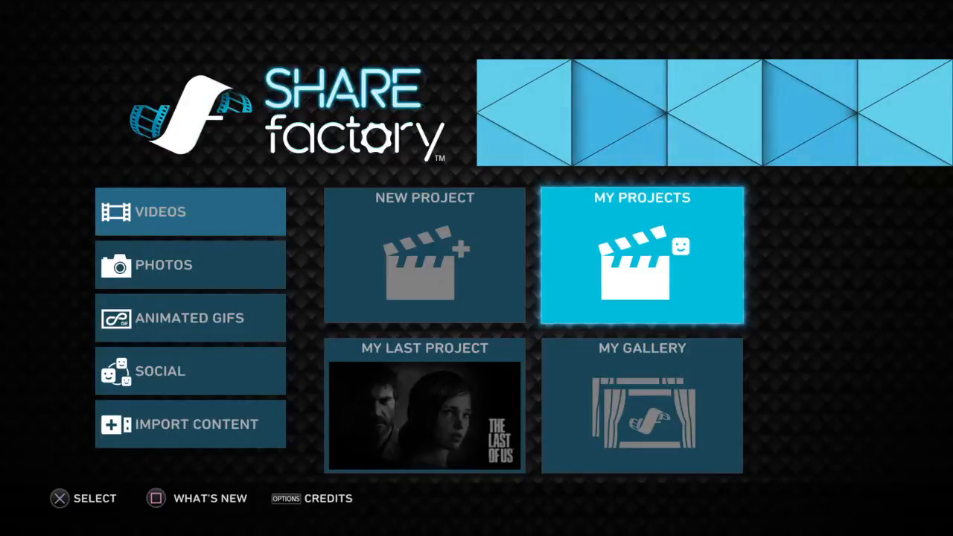
- Open the 'new intro' project from My Projects
{"action": "left_click", "coordinate": [423, 255]}
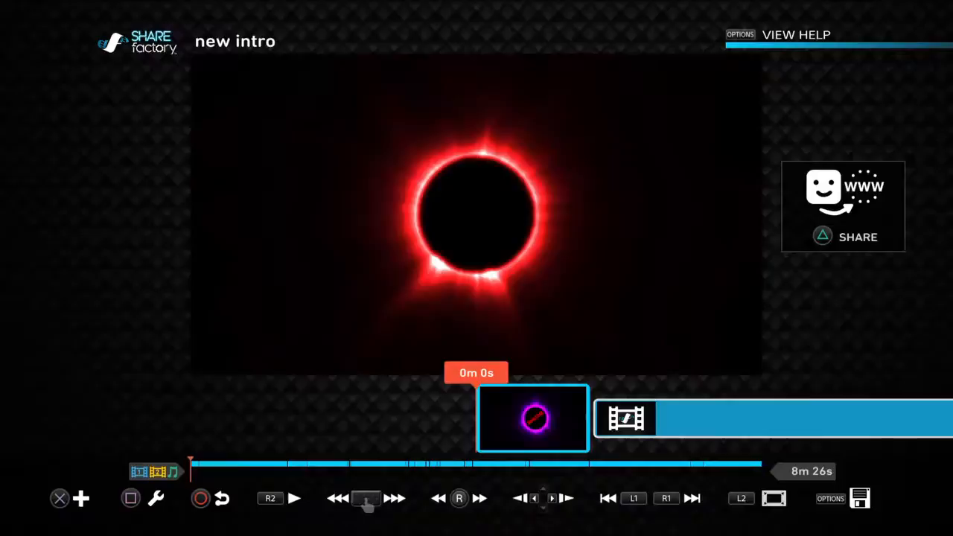
{"action": "left_click", "coordinate": [293, 498]}
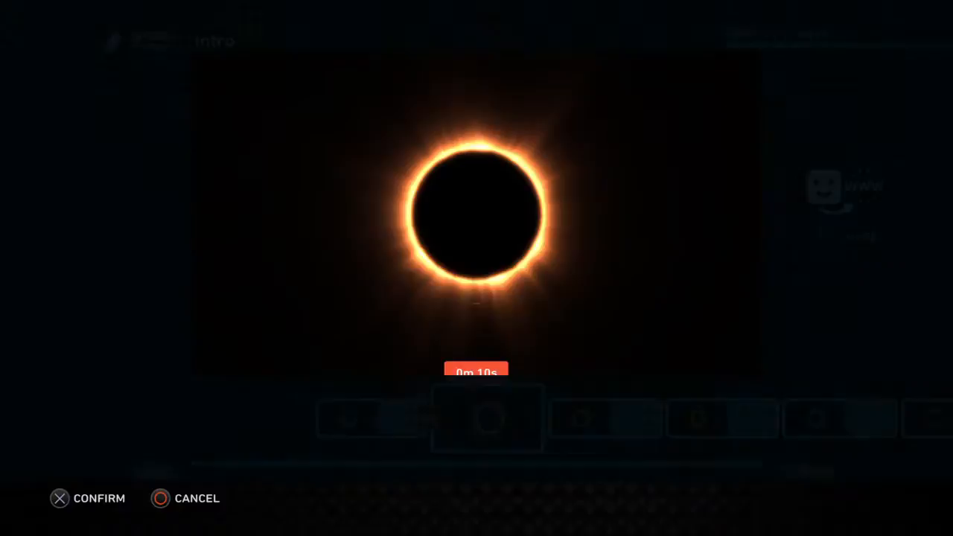
- Confirm the orange eclipse clip at 0m 10s to bring up its editing menu
{"action": "left_click", "coordinate": [88, 498]}
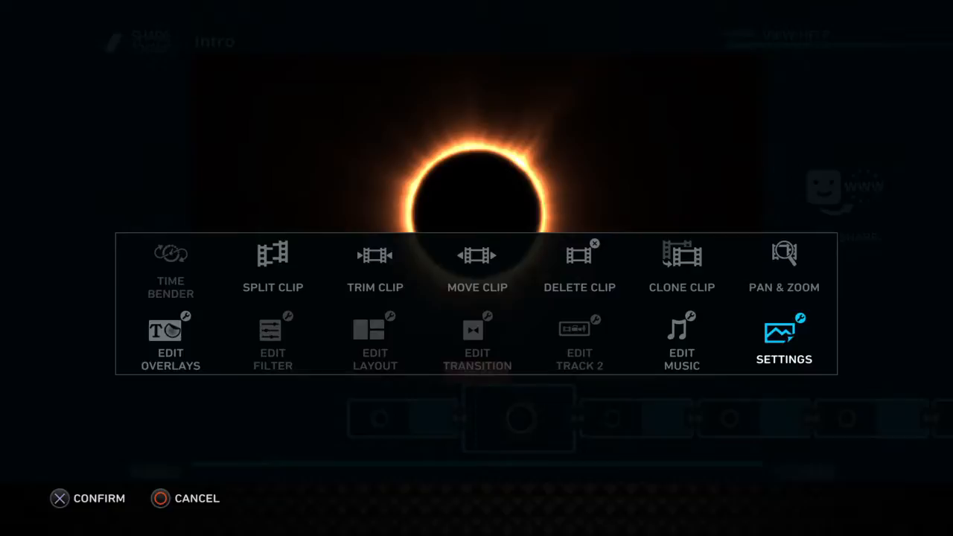
- Set the clip's glow colour to hue 20, saturation 74, brightness 80, and accept
{"action": "left_click", "coordinate": [782, 339]}
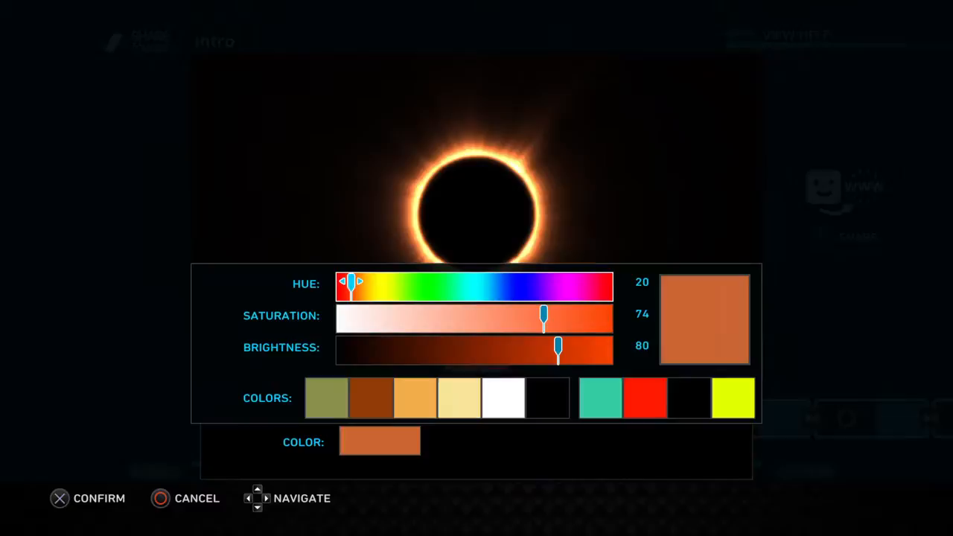
{"action": "left_click", "coordinate": [87, 498]}
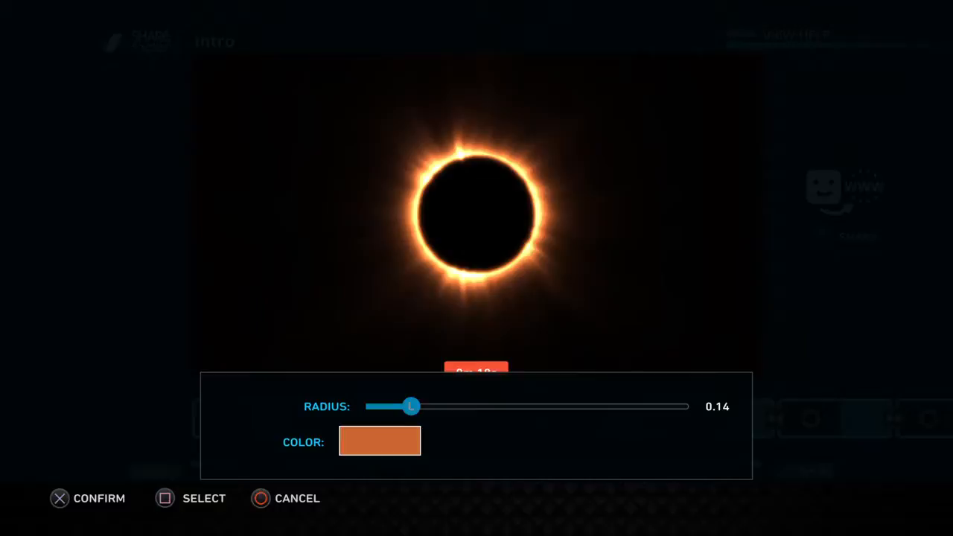
- Apply the orange glow, then give the next eclipse clip a green glow
{"action": "left_click", "coordinate": [59, 498]}
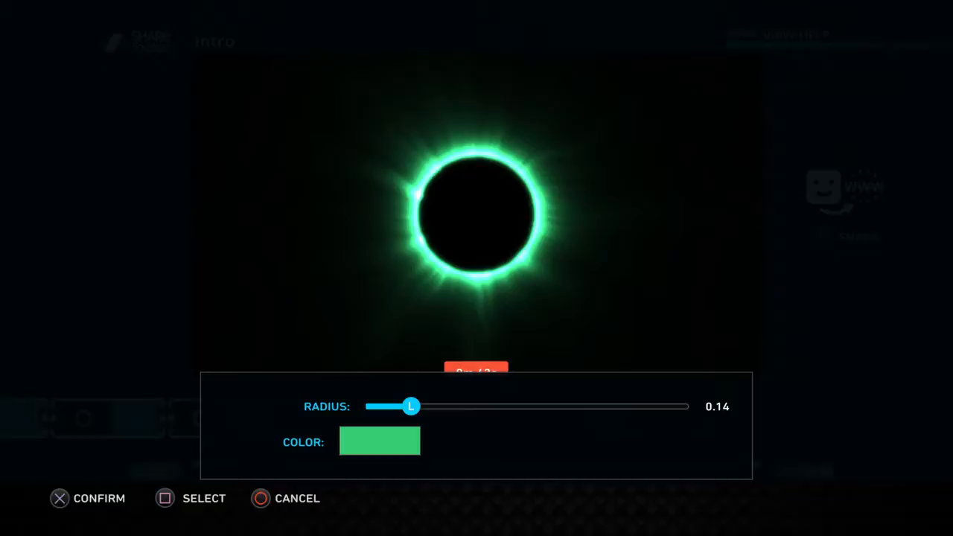
{"action": "left_click", "coordinate": [379, 441]}
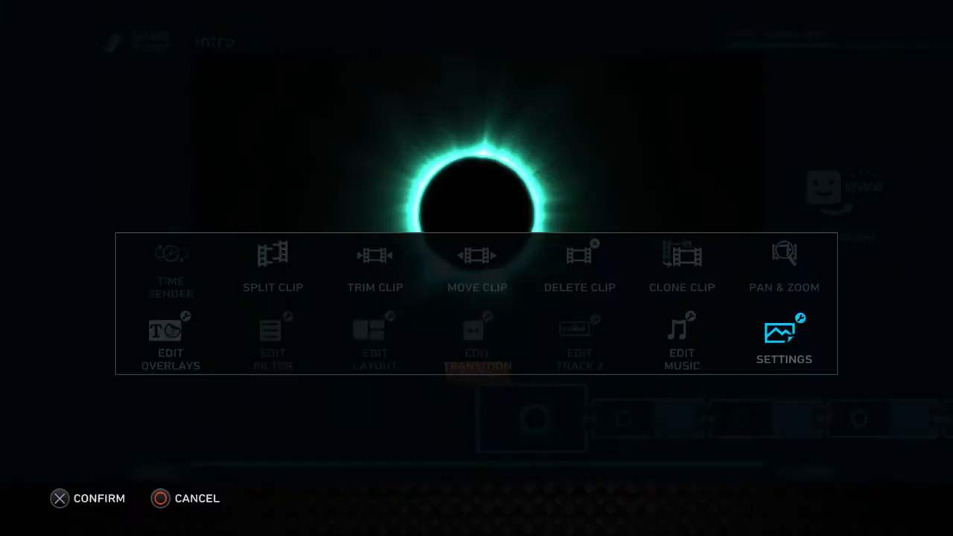
- Add a 'your name' text overlay using the on-screen keyboard
{"action": "left_click", "coordinate": [170, 343]}
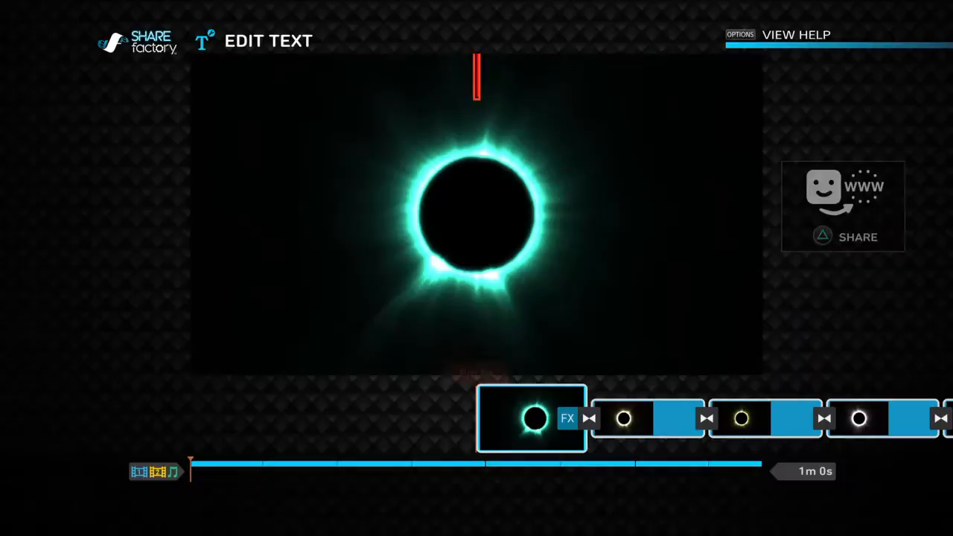
{"action": "type", "text": "y"}
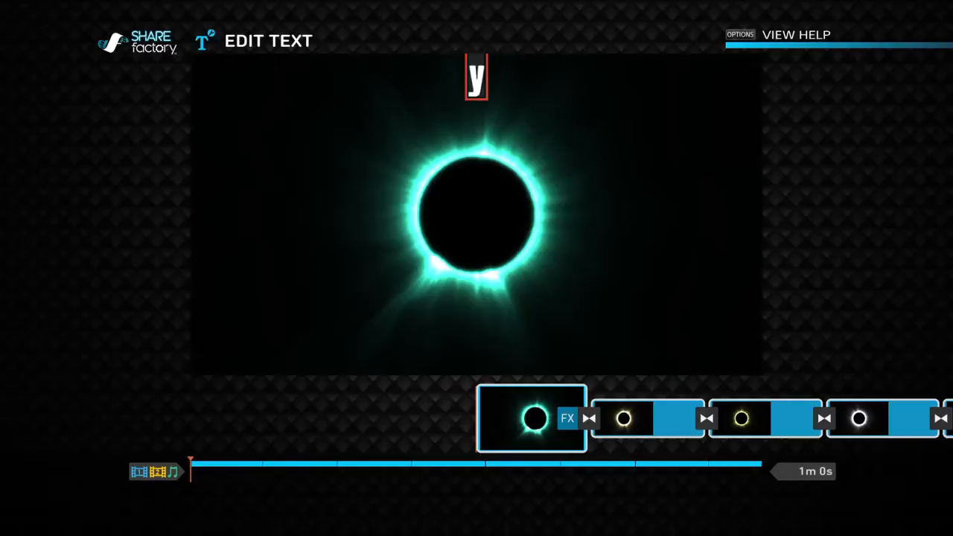
{"action": "type", "text": "our name"}
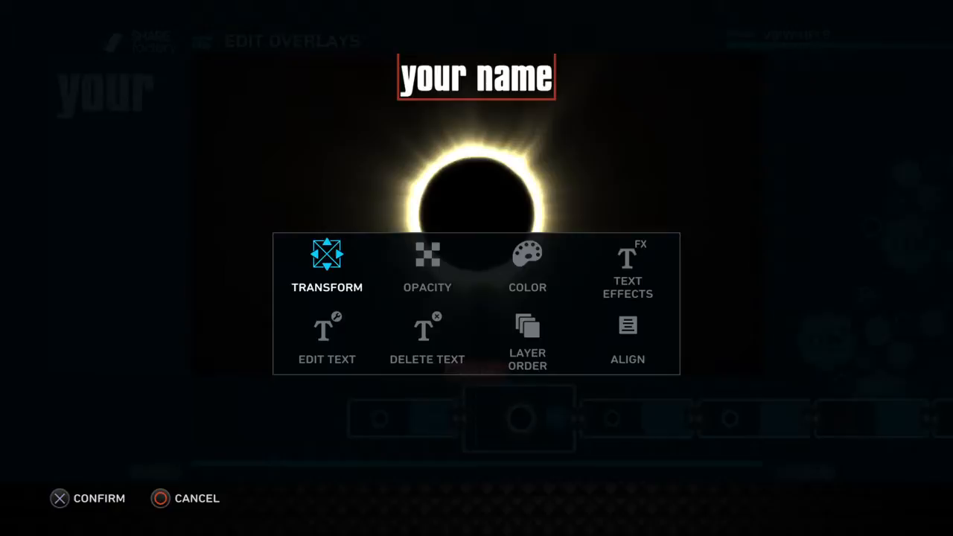
- Reopen the overlay's text editor via Edit Text and type 'lea'
{"action": "left_click", "coordinate": [326, 264]}
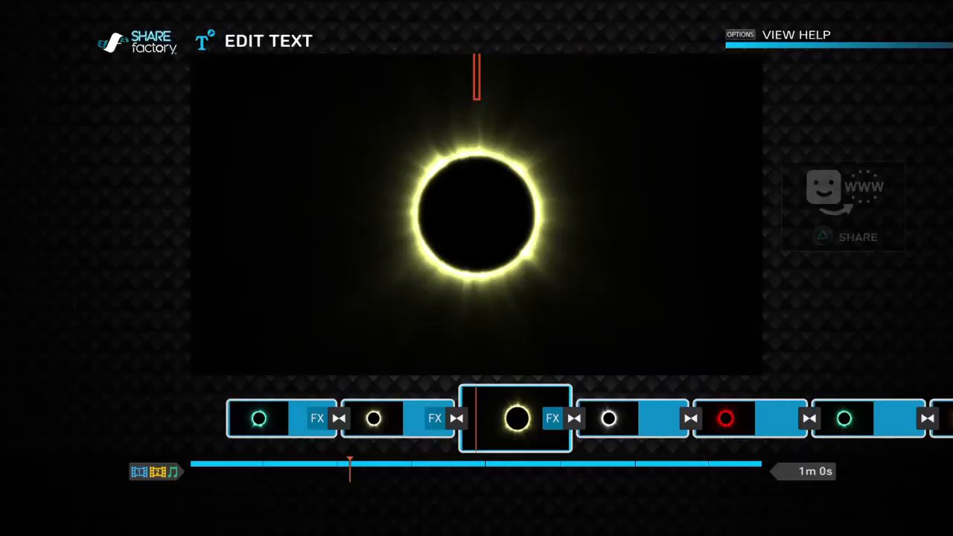
{"action": "type", "text": "lea"}
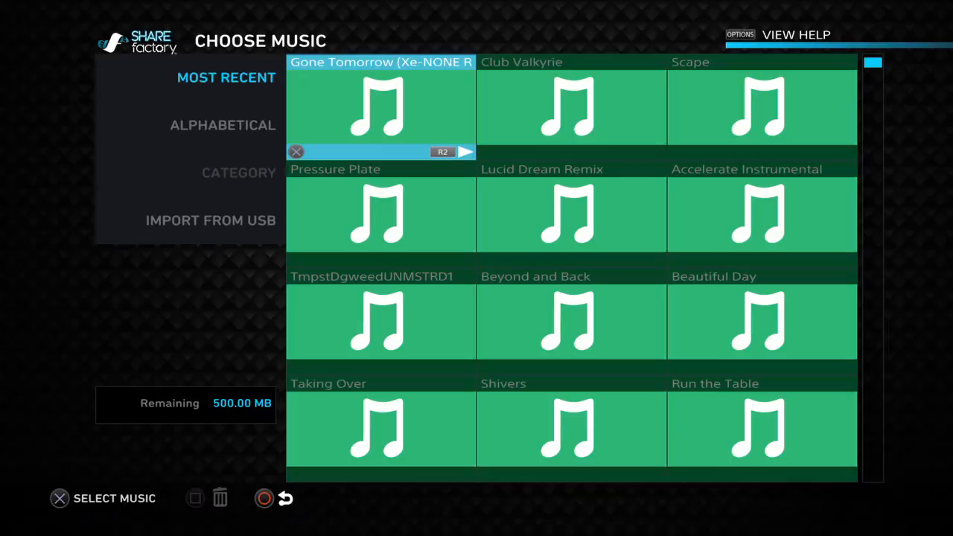
- Scroll through the Most Recent list in the music library
{"action": "scroll", "scroll_direction": "down", "scroll_amount": 3}
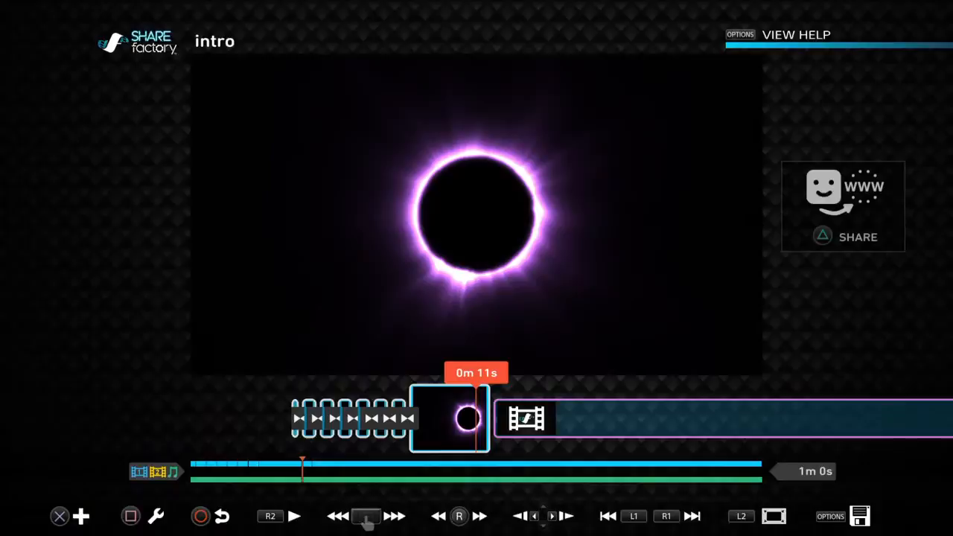
- Add the music track under the intro and play it back from the start
{"action": "left_click", "coordinate": [293, 515]}
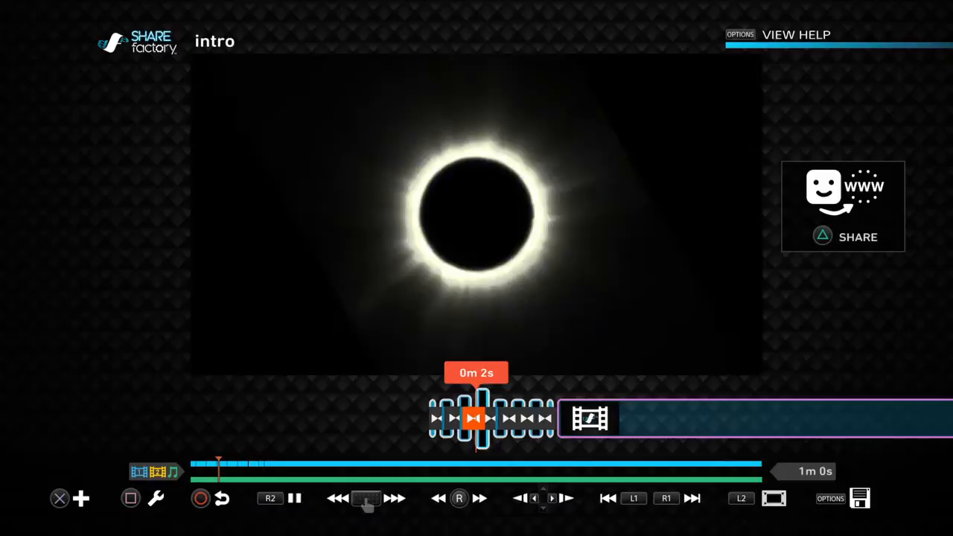